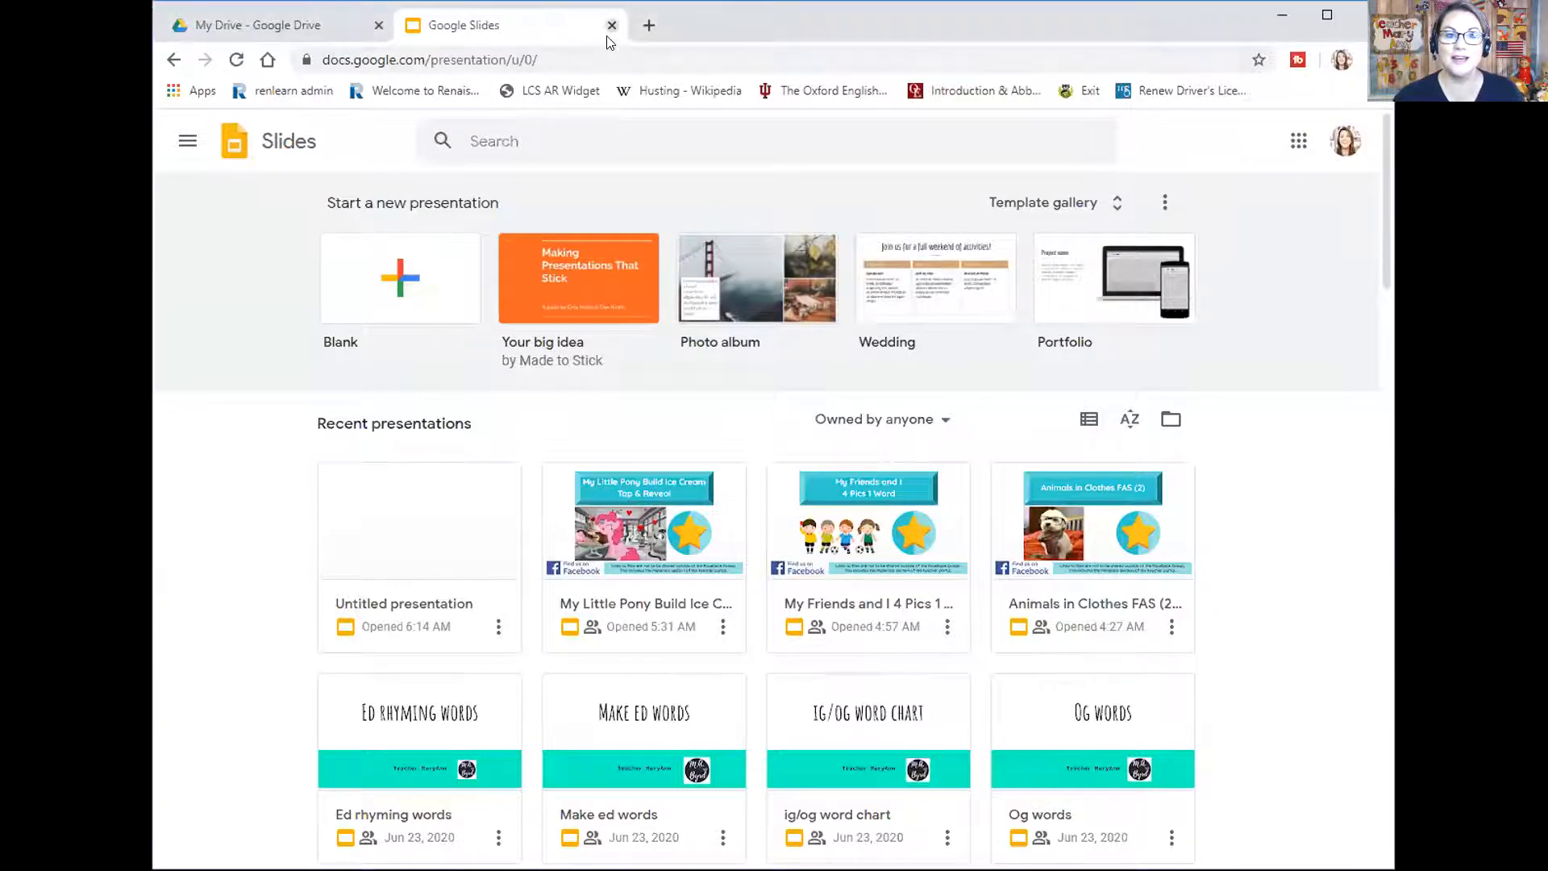
Leave the Slides home and return to My Drive in Google Drive
{"action": "left_click", "coordinate": [611, 24]}
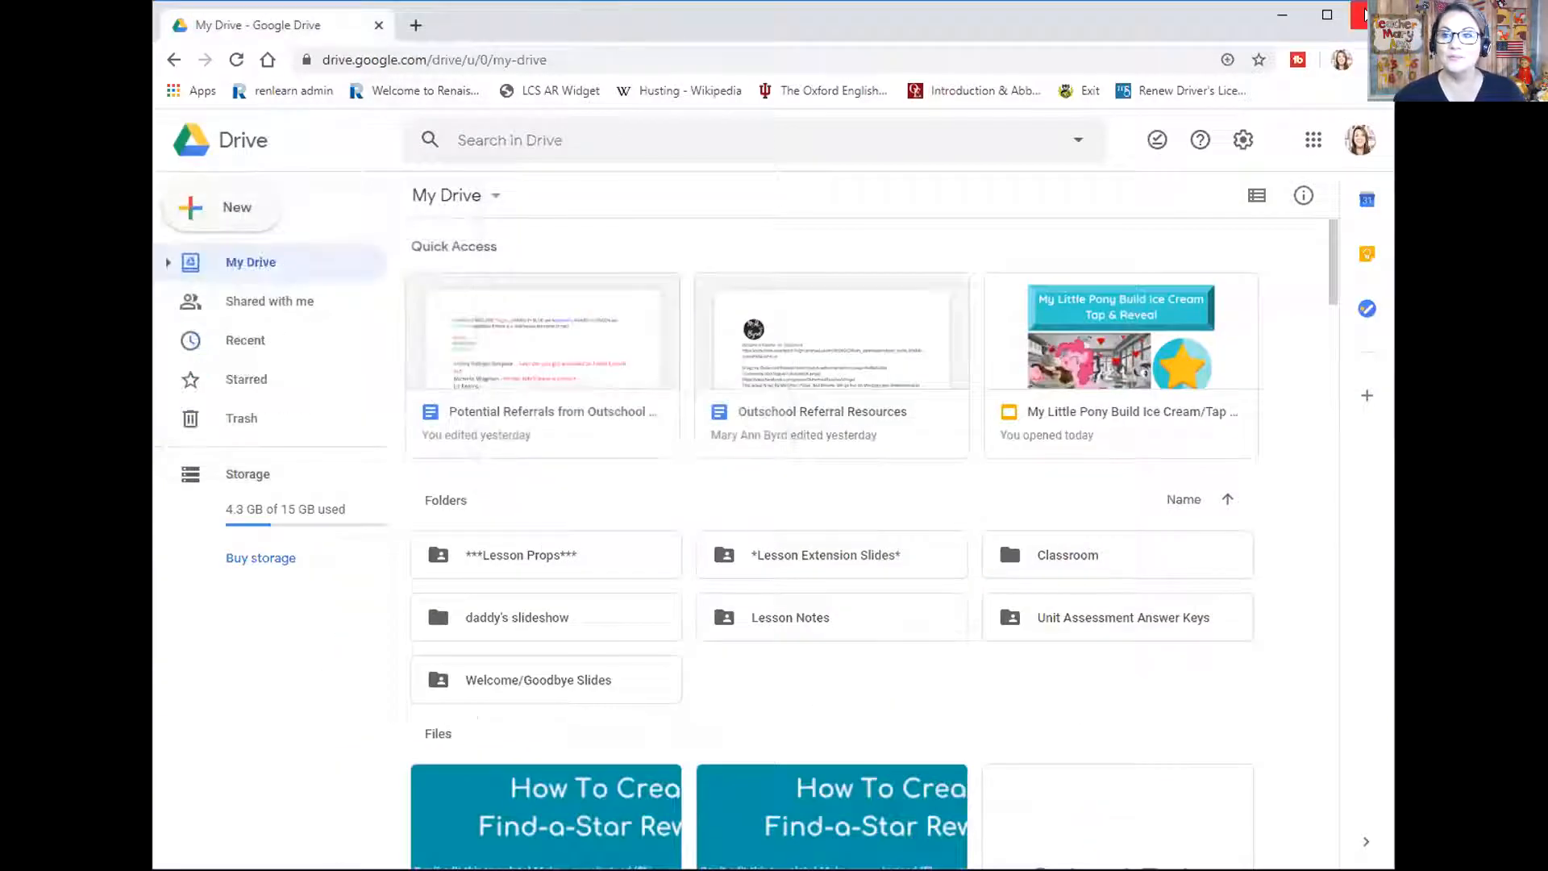